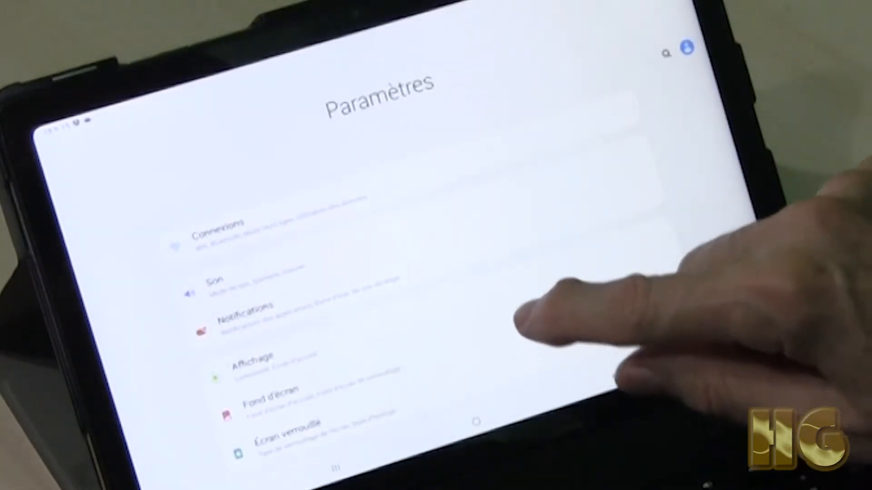
- Play the animated guide through the trema letters ä ë ï ö ü ÿ
scroll(down, 3)
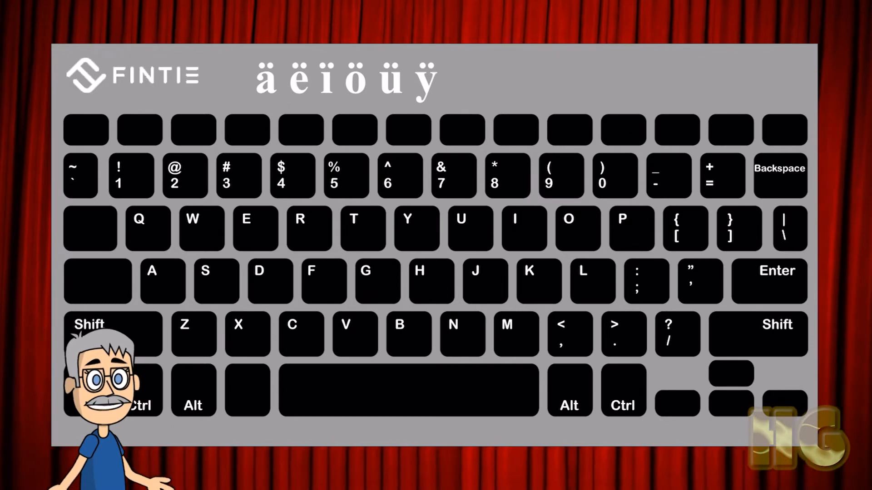
click(162, 282)
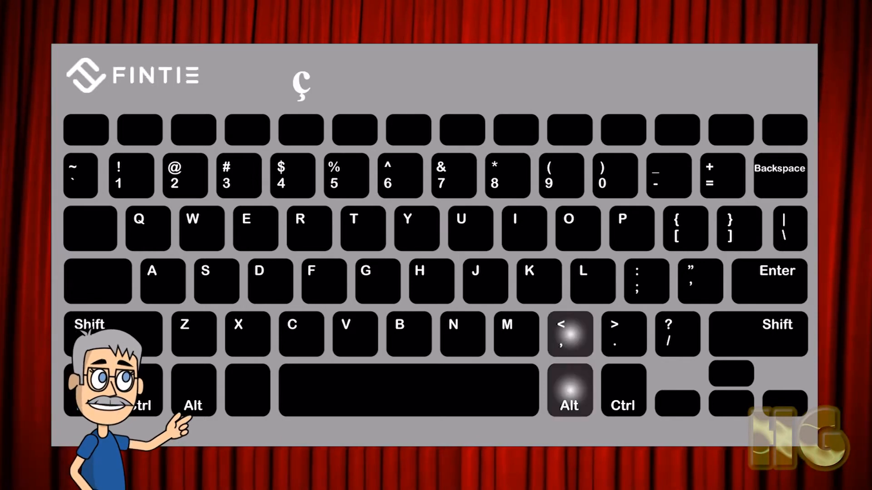
- Advance the guide through the ç lesson, with Alt Gr plus comma highlighted
click(570, 392)
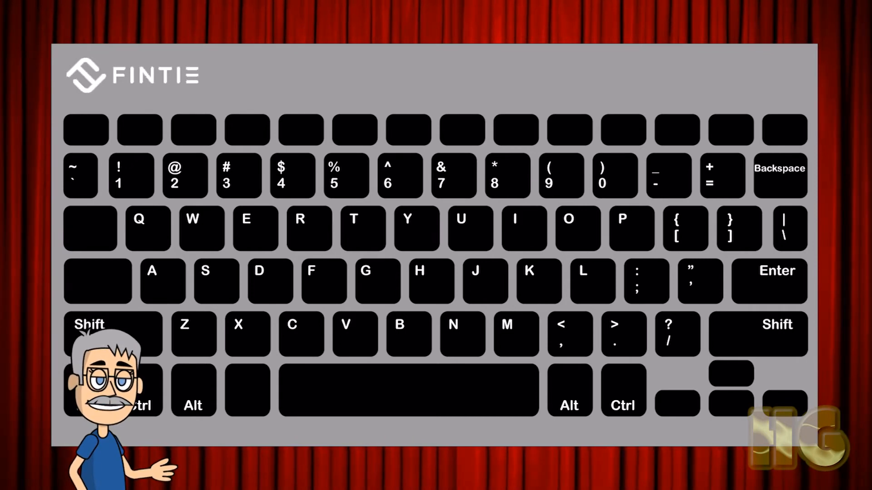
- Demonstrate typing ½ with right Alt and 7, trying key combinations in the guide
click(570, 398)
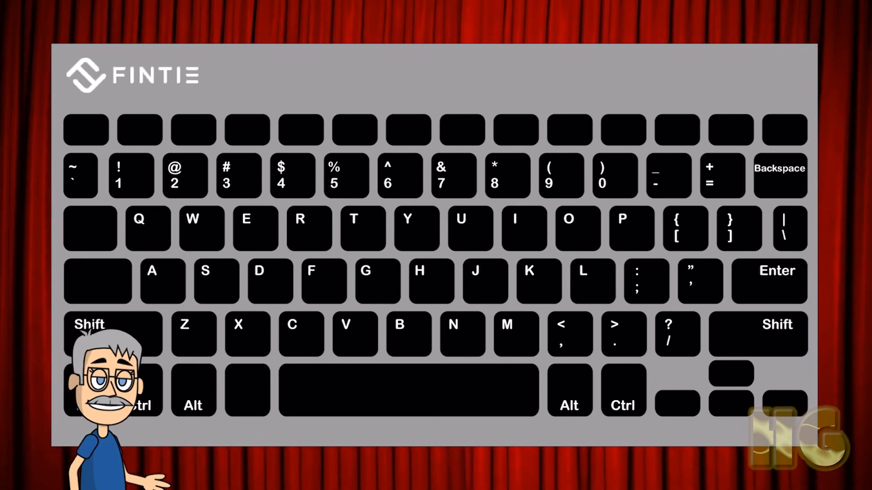
key(shift+alt+4)
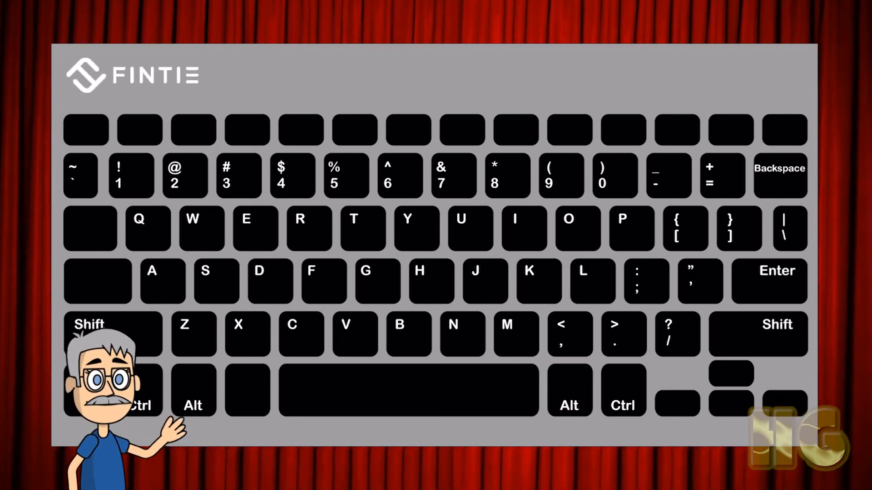
key(Alt+6)
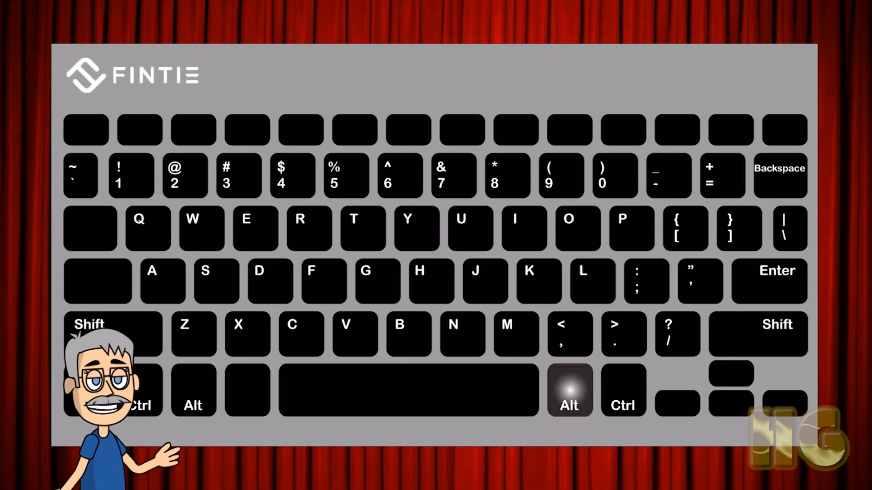
click(453, 176)
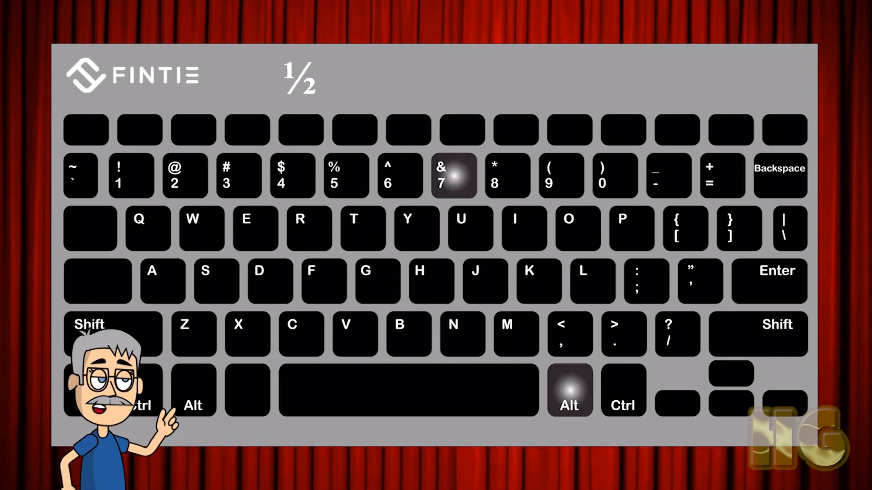
click(507, 175)
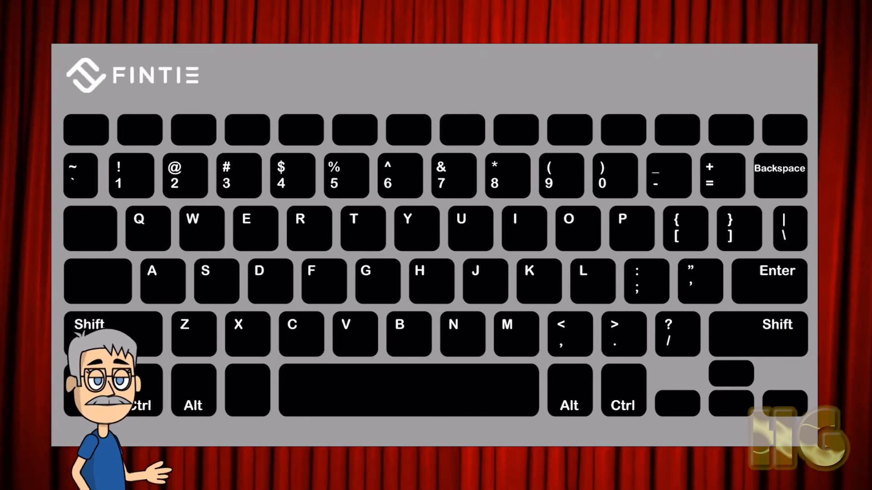
- Advance the guide to the ® symbol, typed with right Alt and R
click(569, 399)
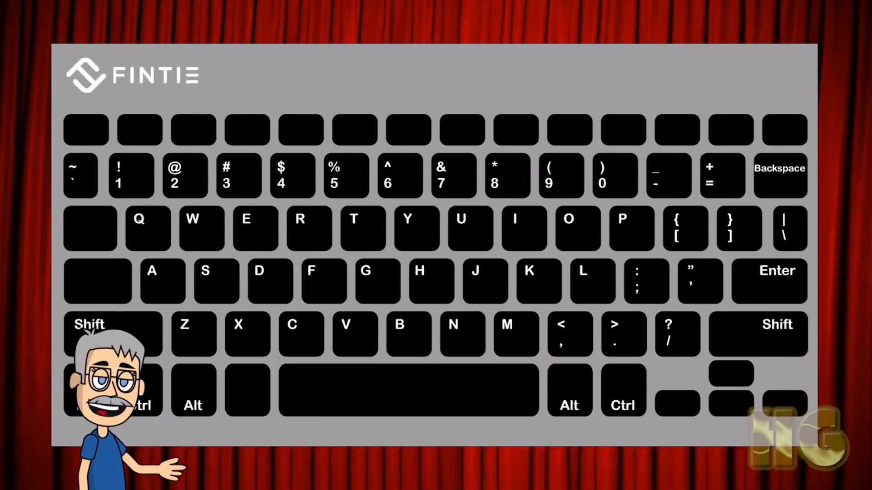
click(570, 398)
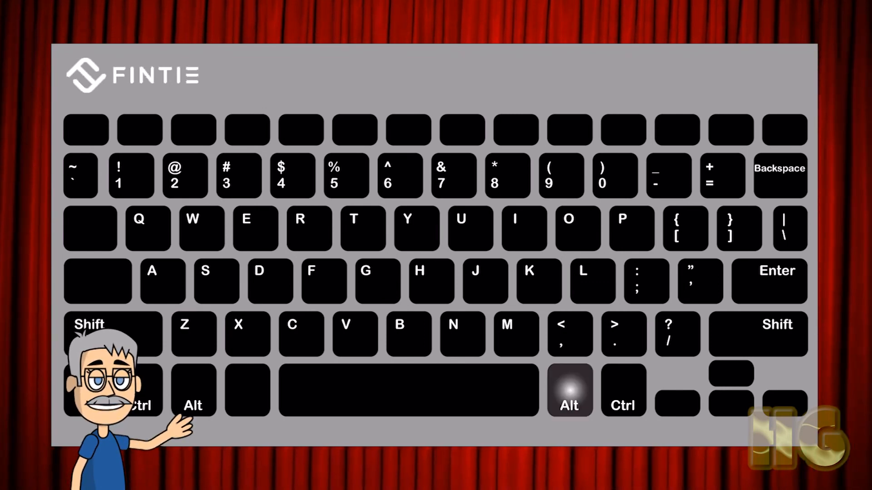
click(309, 235)
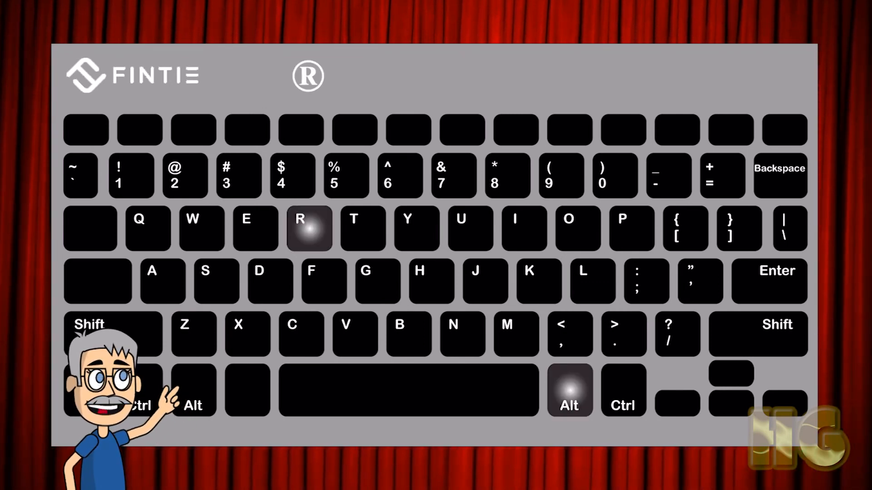